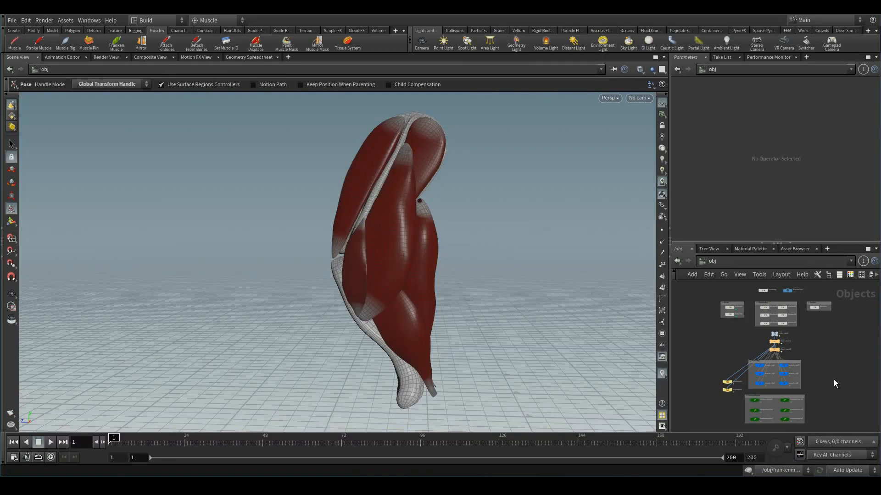
Step: Bring up muscle_rig3's Jiggle parameters after checking muscle_rig1
left_click(759, 366)
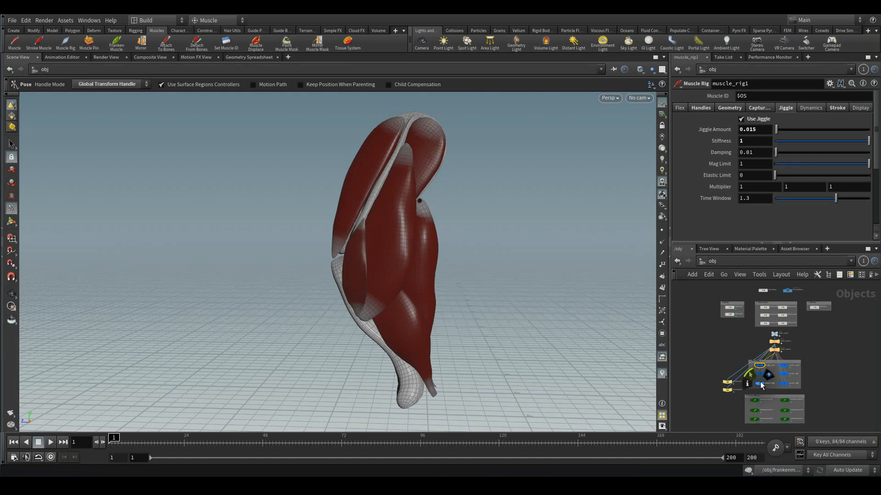
left_click(758, 383)
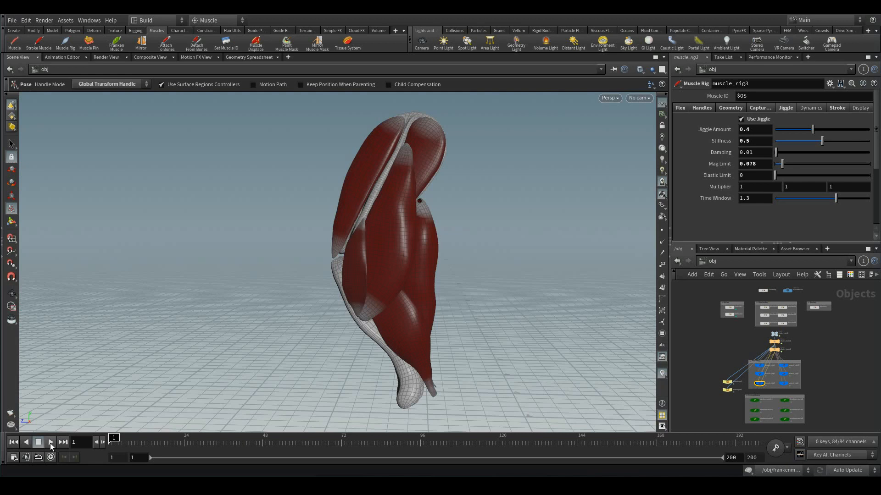
Step: Play and scrub the arm-bending animation, jumping to frame 169 and on to frame 108
left_click(51, 442)
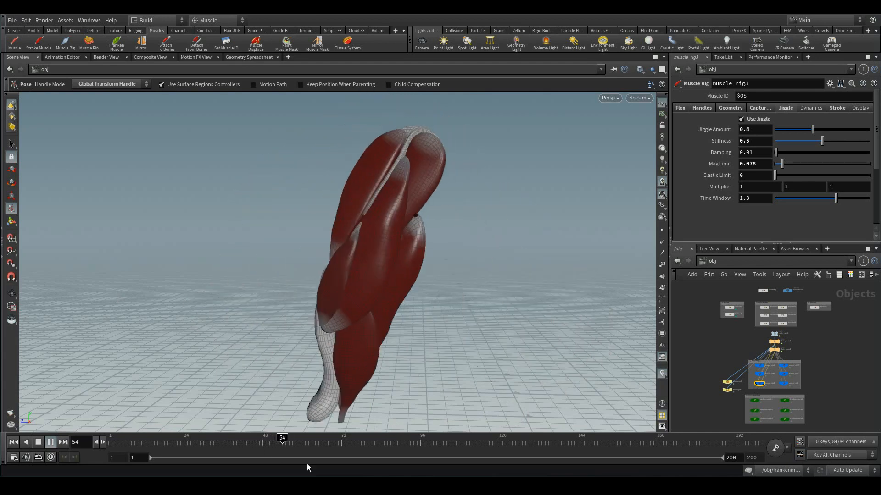
left_click(49, 442)
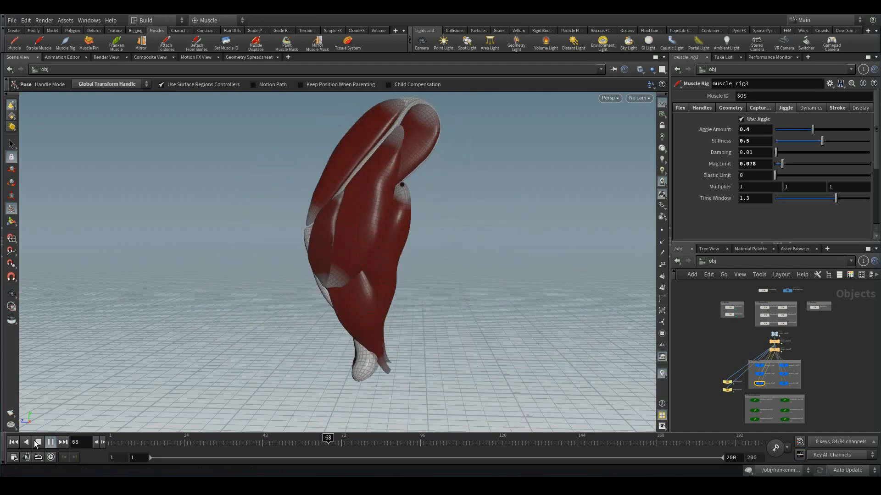
left_click(50, 442)
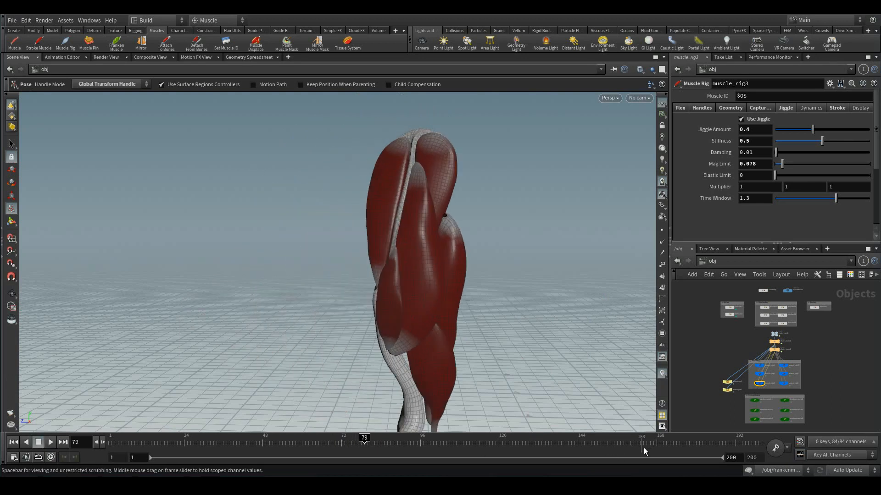
left_click(50, 443)
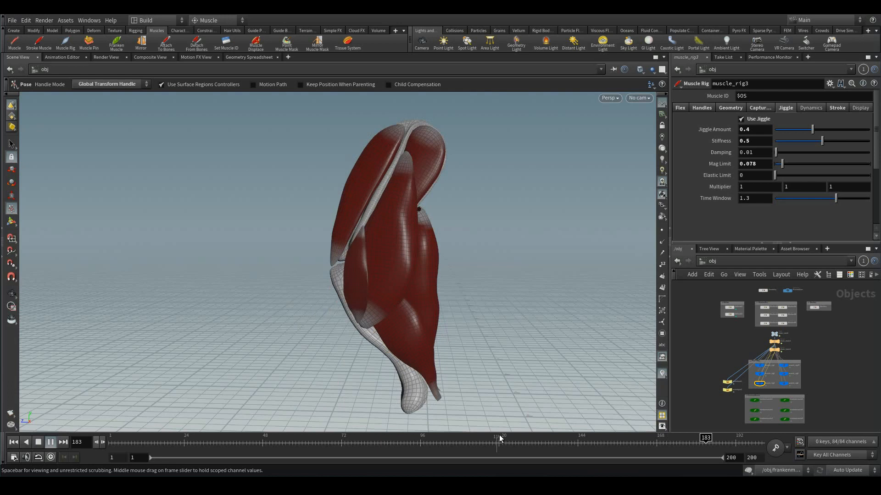
left_click(660, 442)
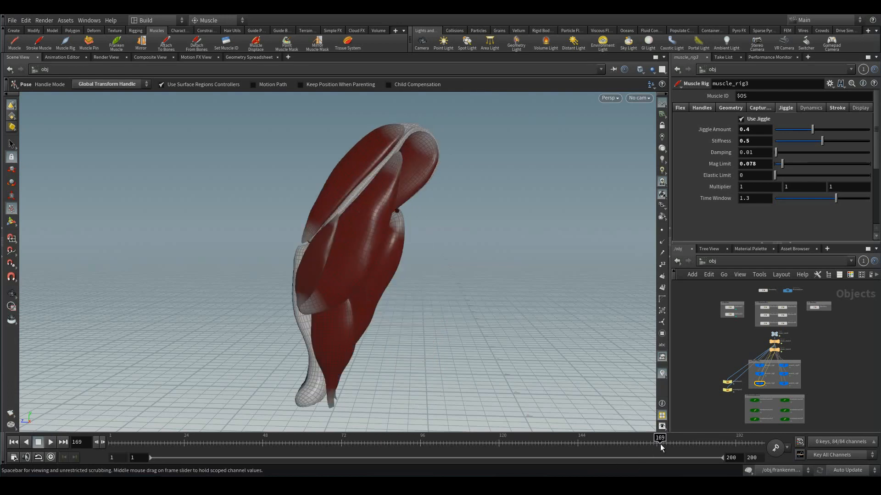
left_click(49, 443)
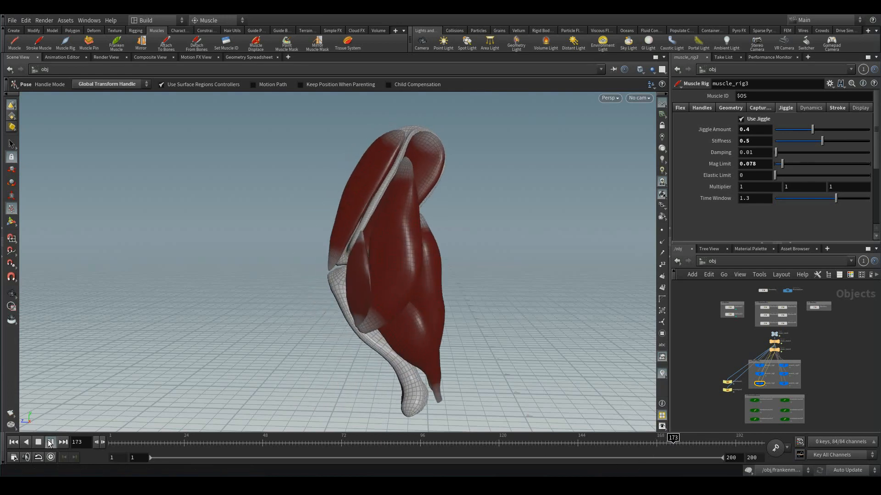
left_click(50, 442)
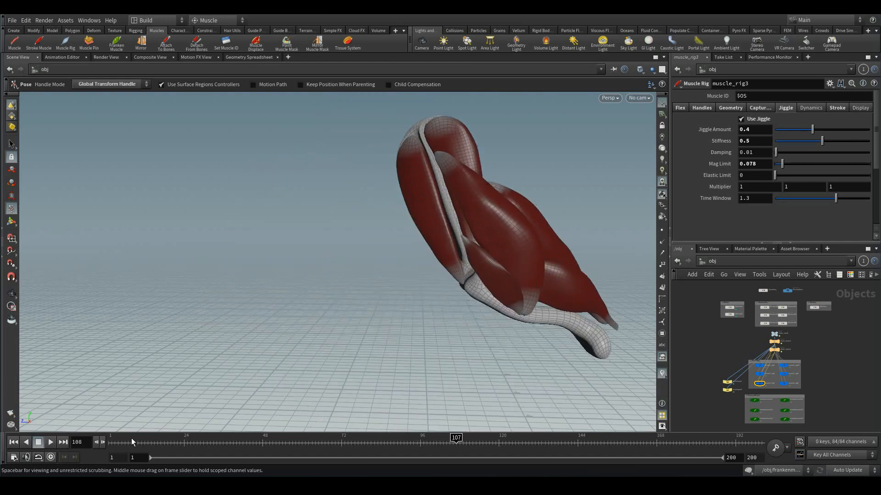
Step: From frame 1, show muscle_rig1's Flex tension and contraction parameters while playing
left_click(13, 442)
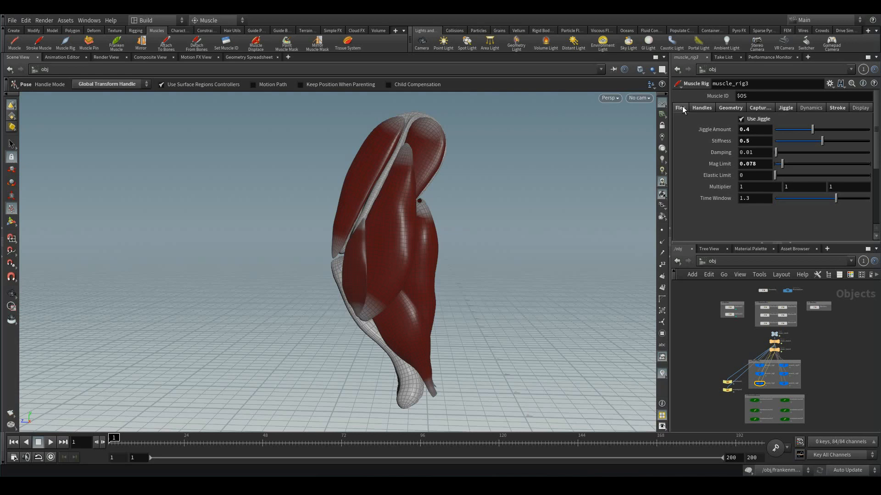
left_click(680, 107)
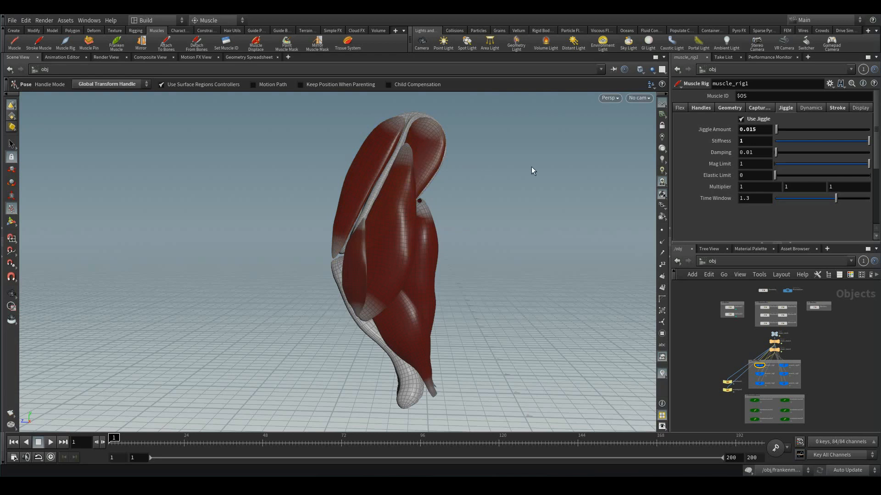
left_click(810, 108)
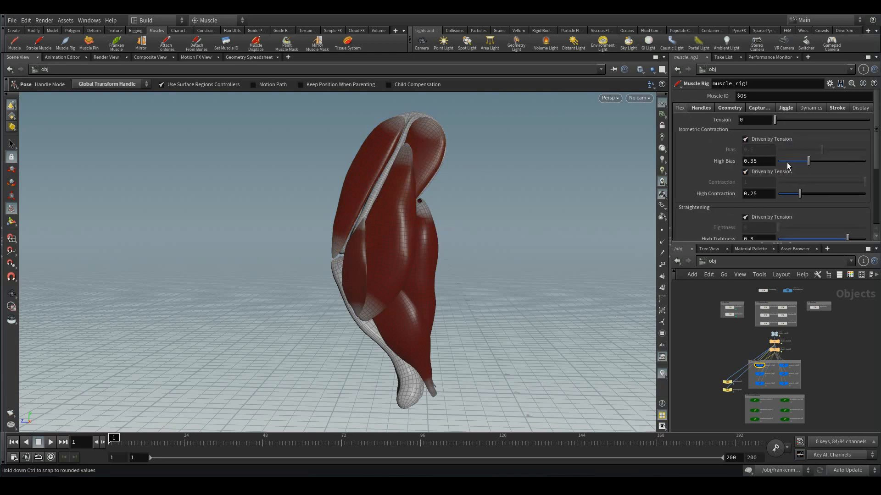
scroll("down", 3)
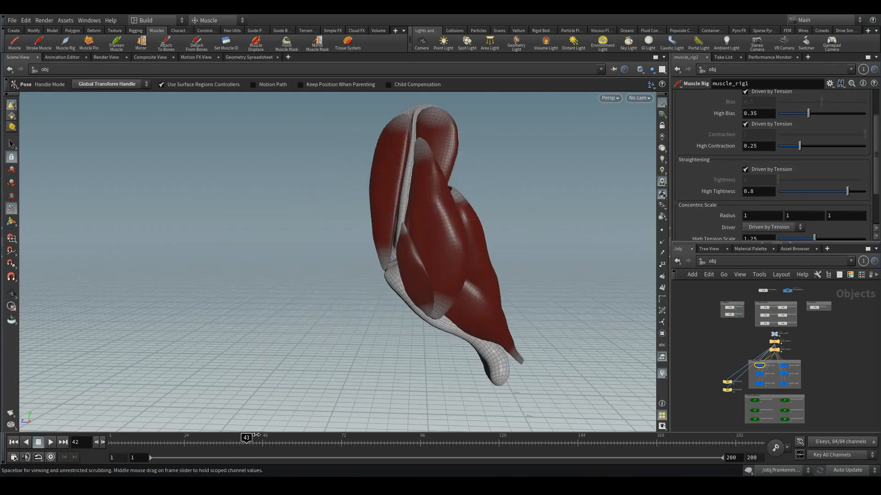
Step: Show muscle_rig3's Flex settings with Tension 0 and High Contraction 0.819
left_click(250, 438)
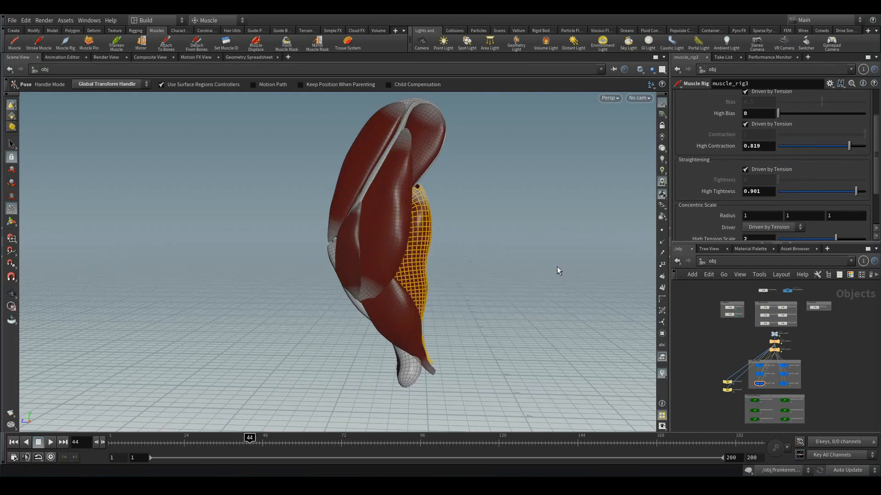
scroll("up", 3)
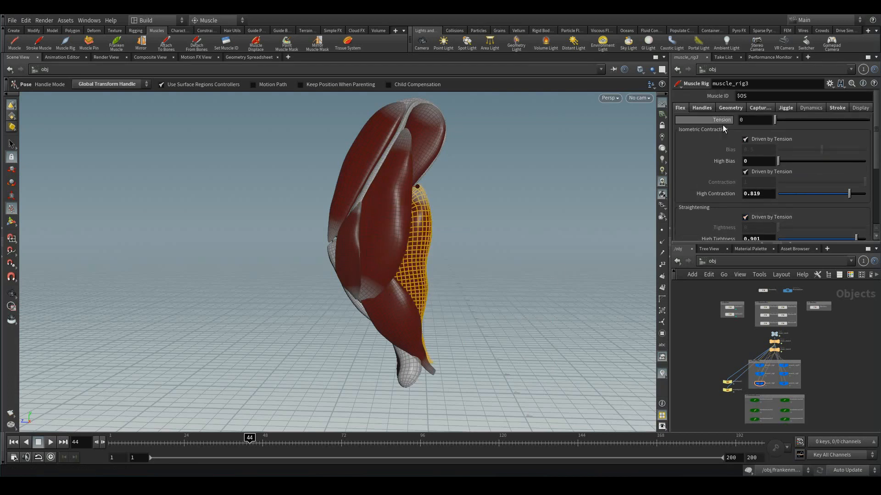
scroll("down", 3)
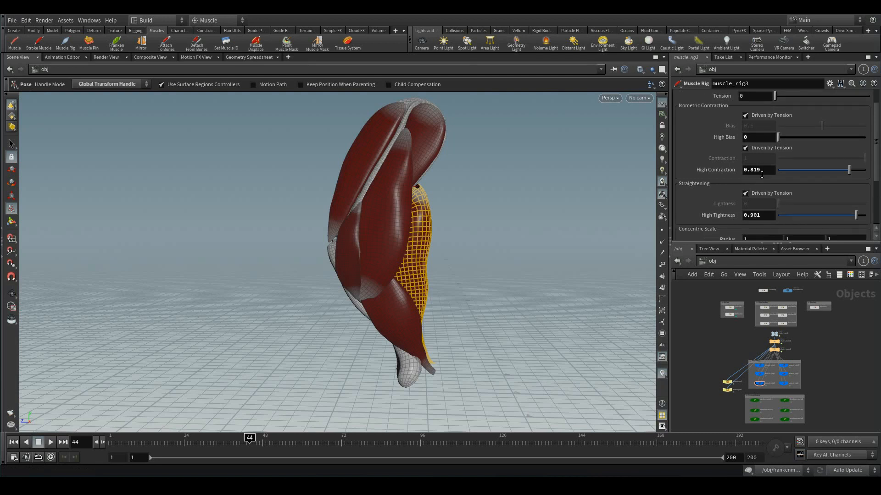
scroll("down", 3)
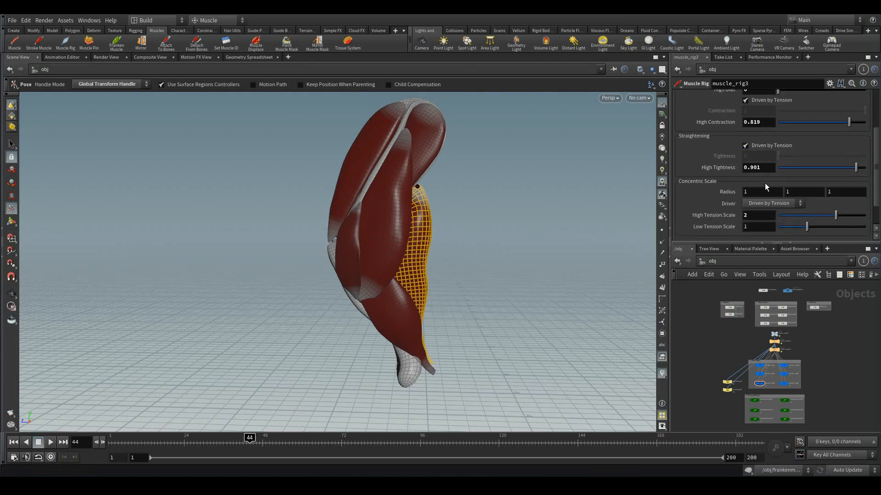
scroll("up", 3)
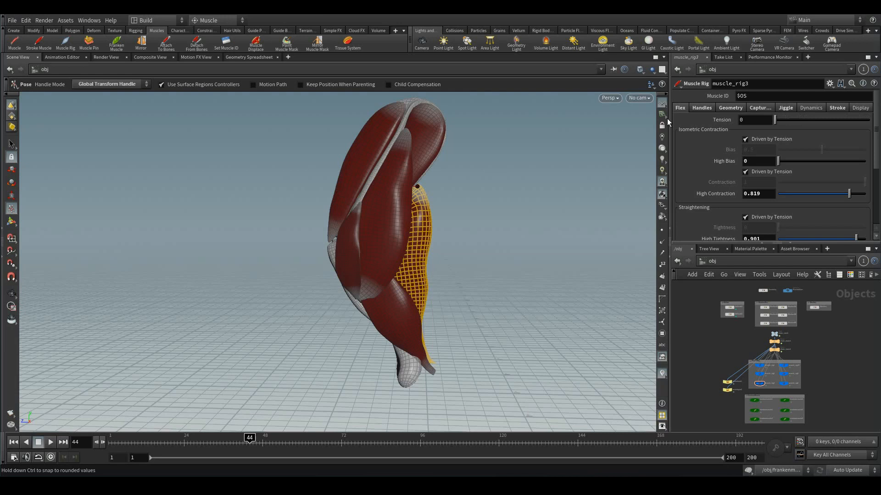
mouse_move(666, 123)
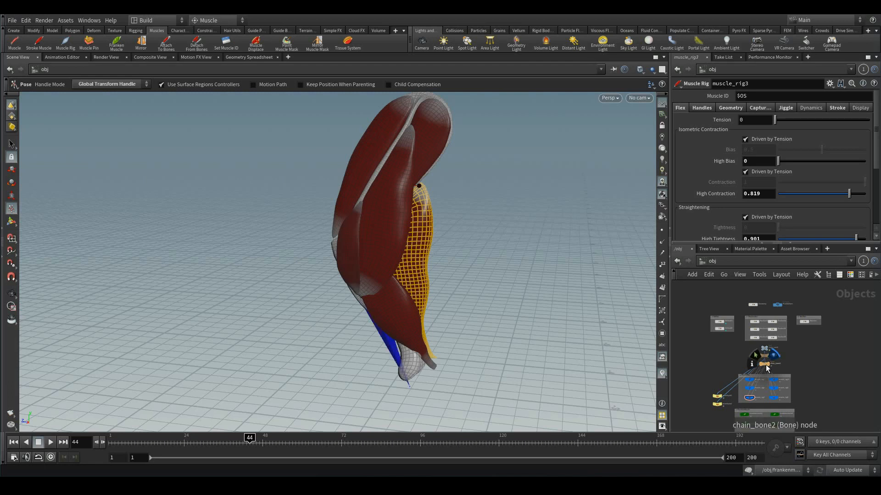
left_click(766, 363)
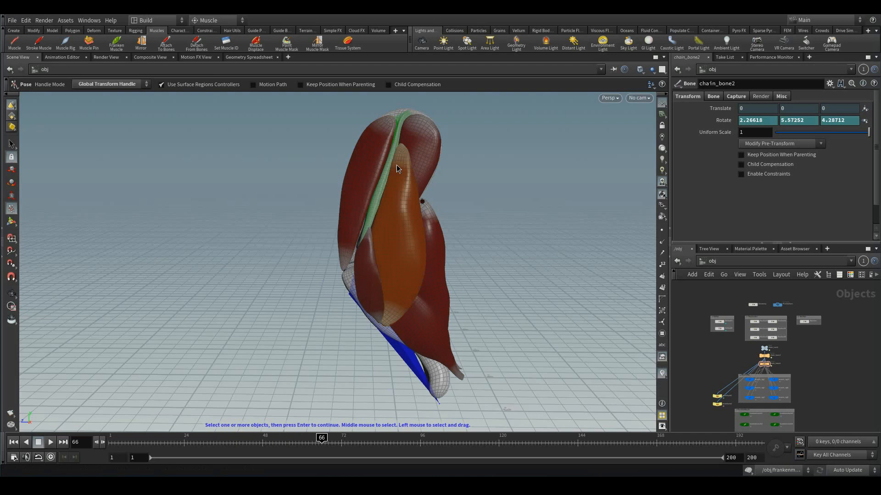
mouse_move(413, 265)
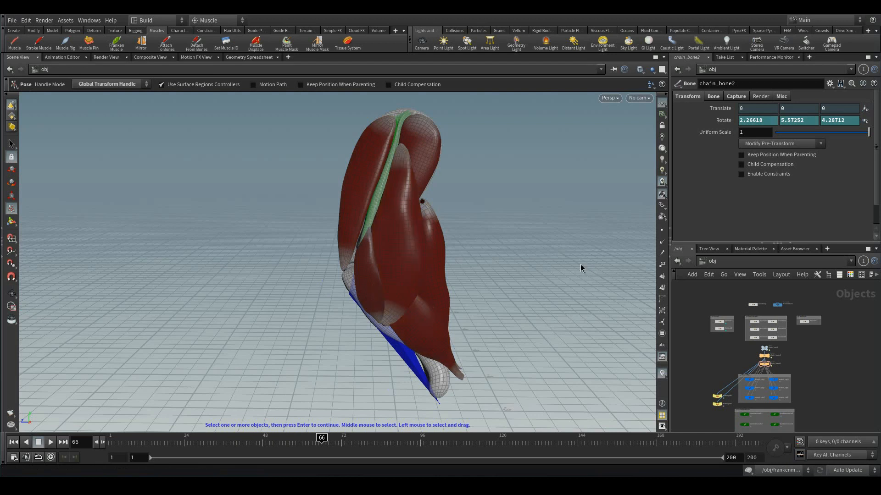
mouse_move(765, 312)
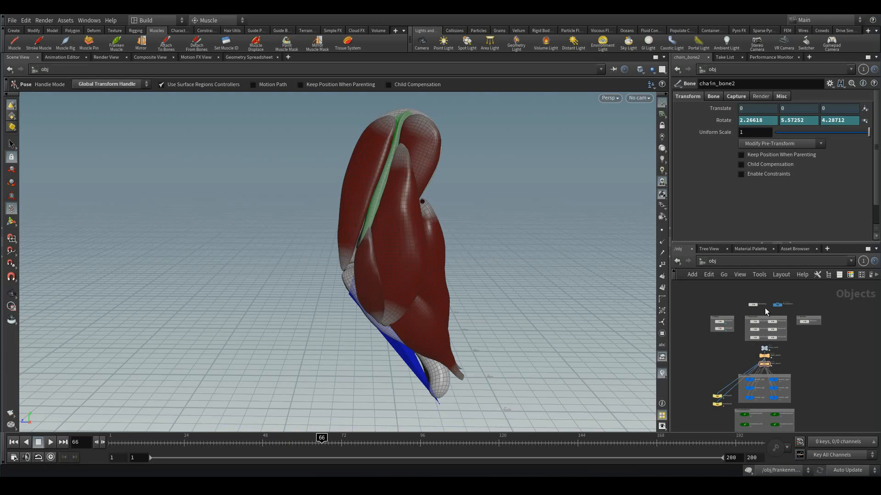
left_click(750, 397)
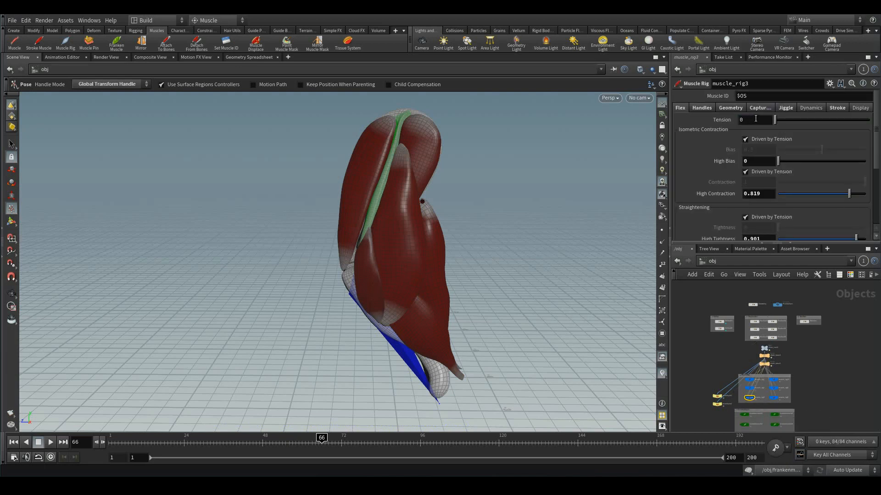
mouse_move(820, 126)
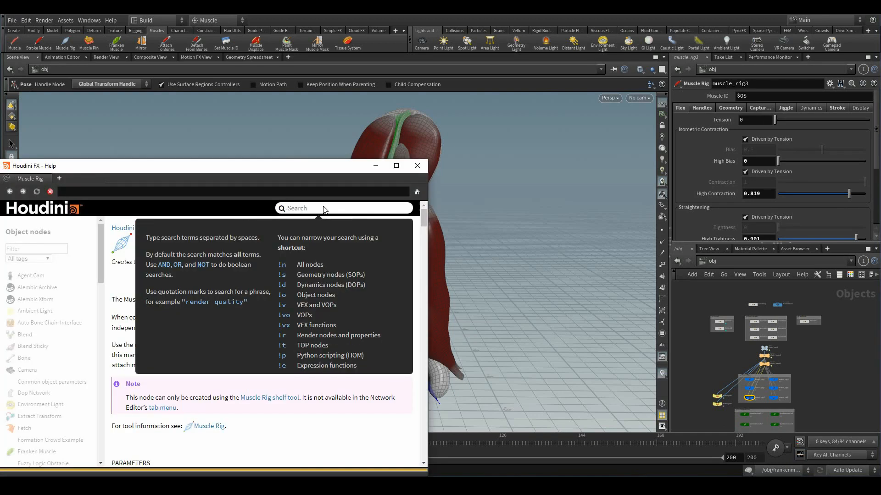
Step: Search Help for 'bone angle' and open the boneangle expression function page
type("bone angl")
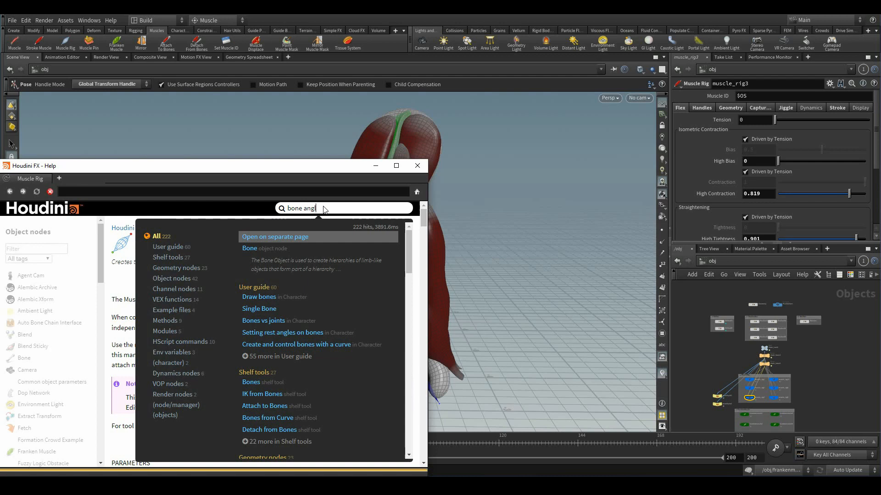
type("r")
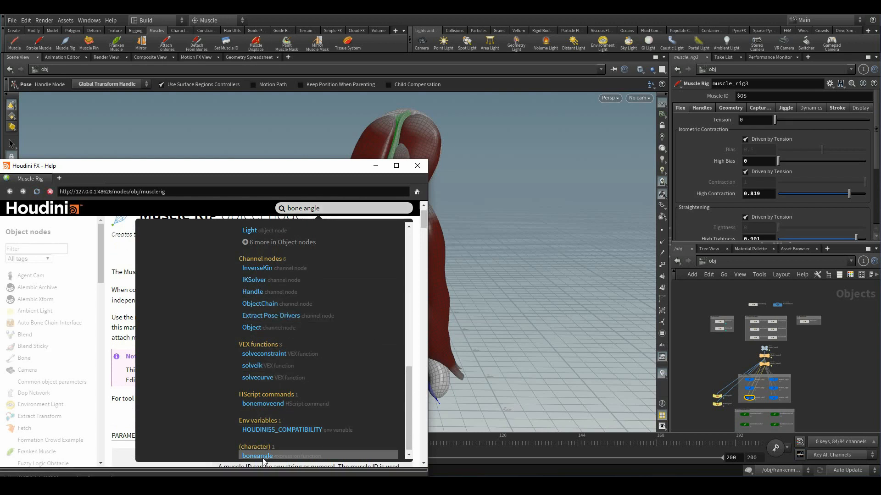
left_click(258, 455)
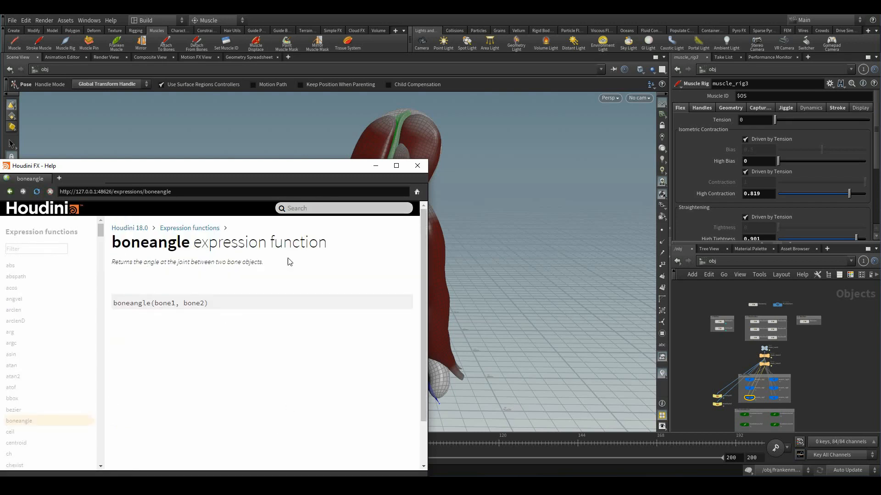
mouse_move(158, 320)
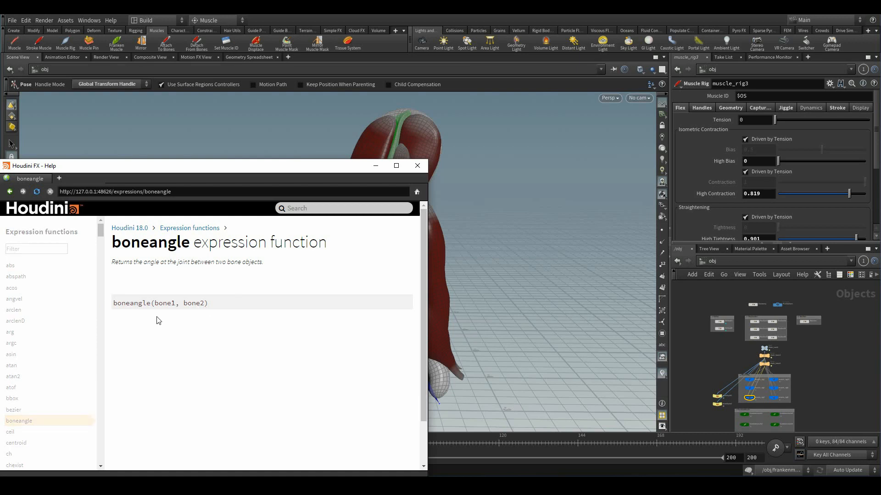
mouse_move(243, 301)
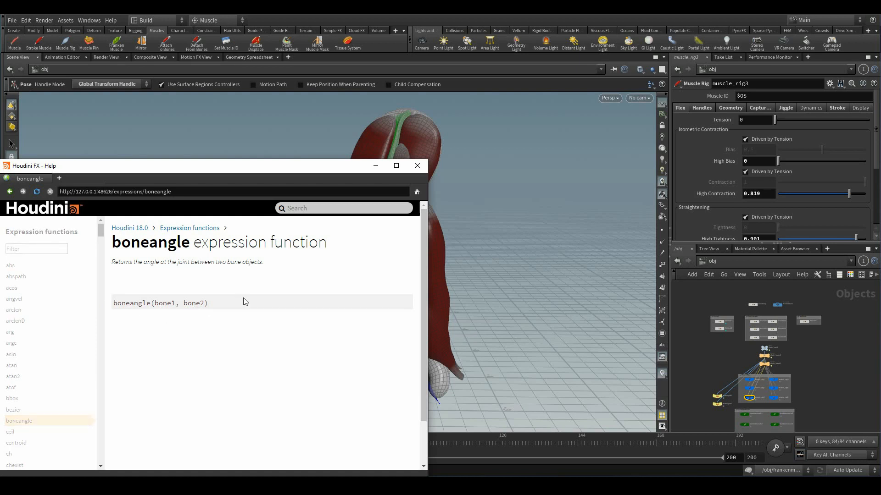
mouse_move(153, 309)
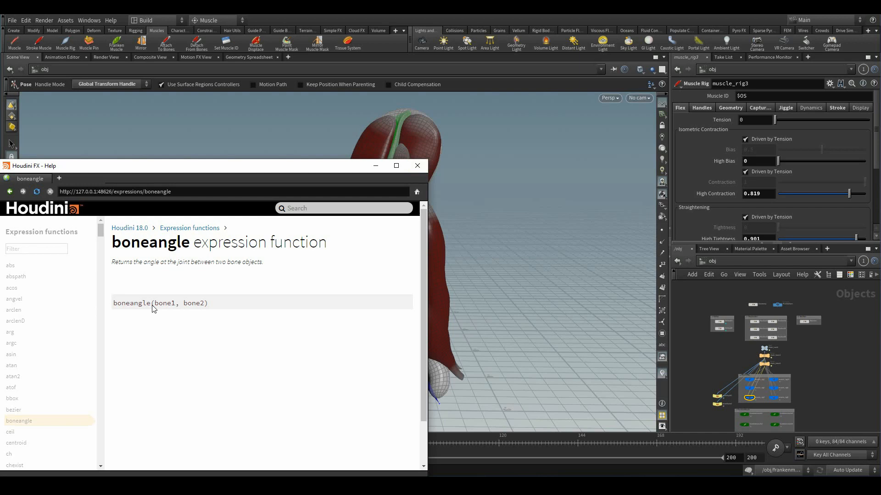
Step: Close the boneangle help page to return to muscle_rig3's Tension field
left_click(417, 166)
type("boneangle")
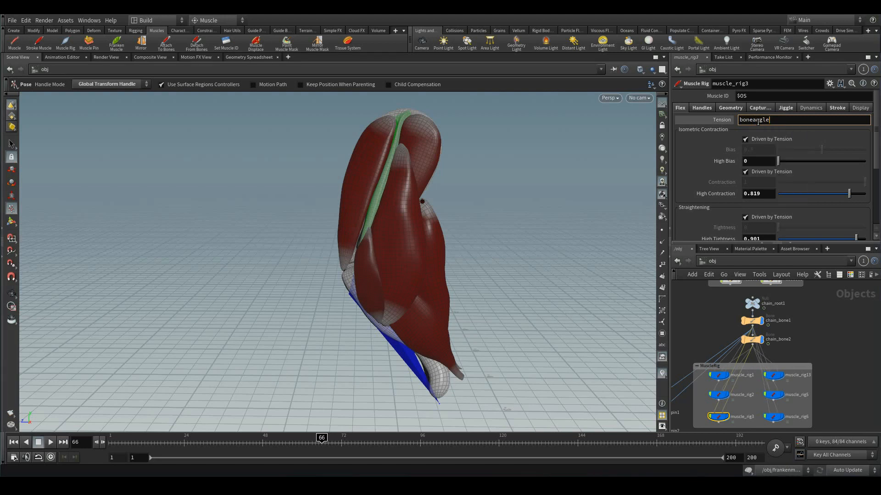
Step: Enter boneangle("/obj/chain_bone1", "/obj/chain_bone2/") as muscle_rig3's Tension expression
type("()")
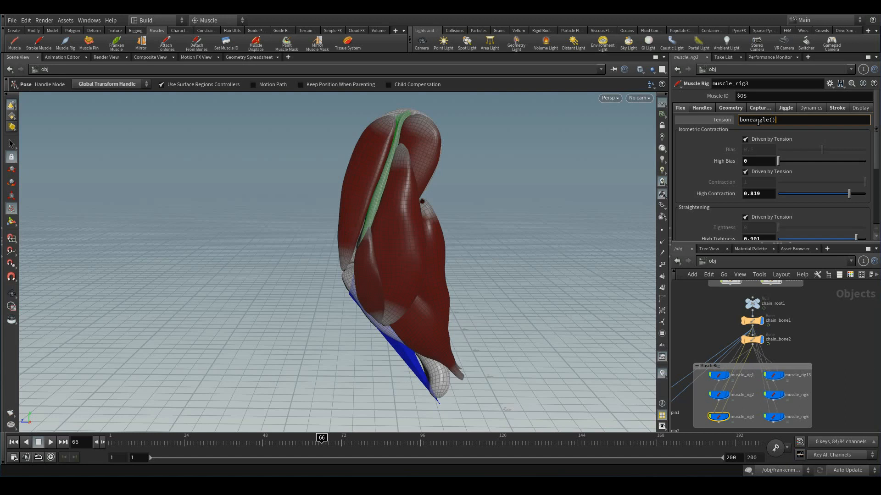
type("\"")
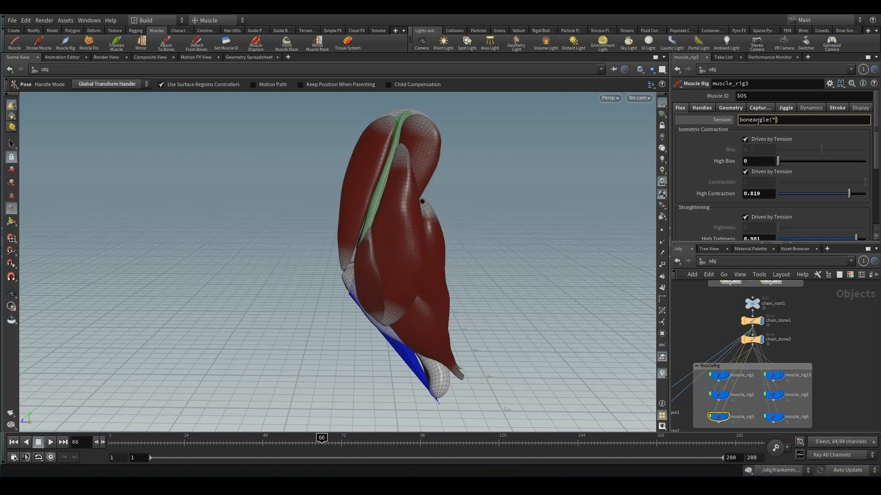
type("/objchain")
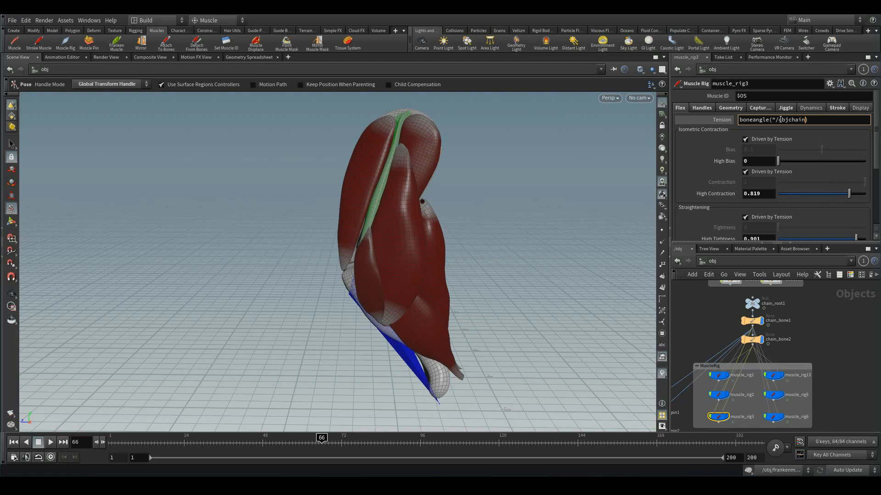
type("_bone1\", \"/obj/chain_bone2/")
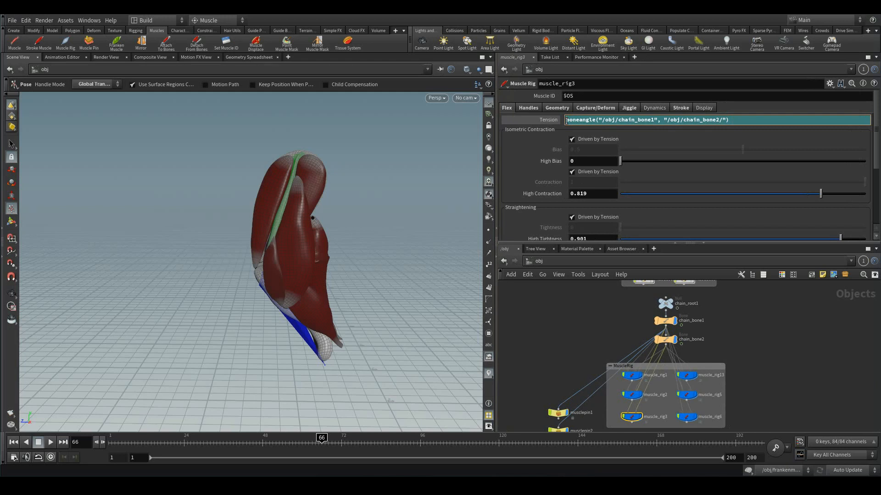
Step: Wrap Tension in fit(boneangle(...), 124, 132, 1, 0) so angles 124–132 map to 1–0
type("fit (")
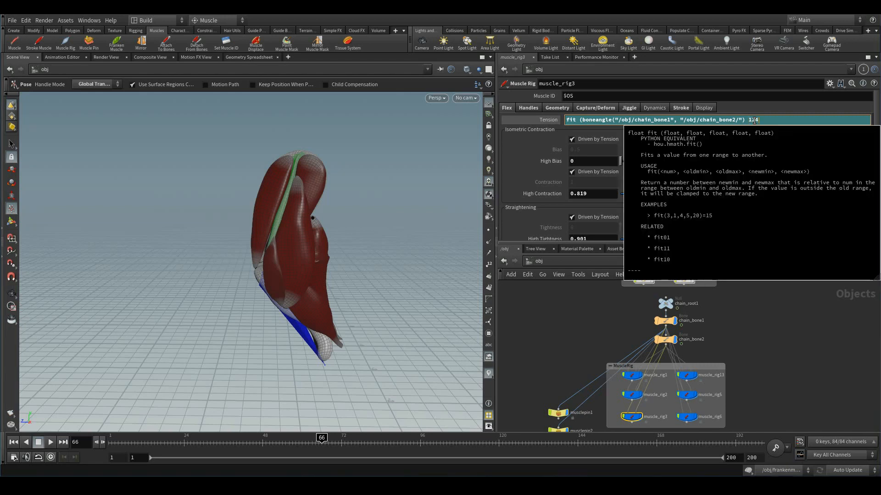
type(",")
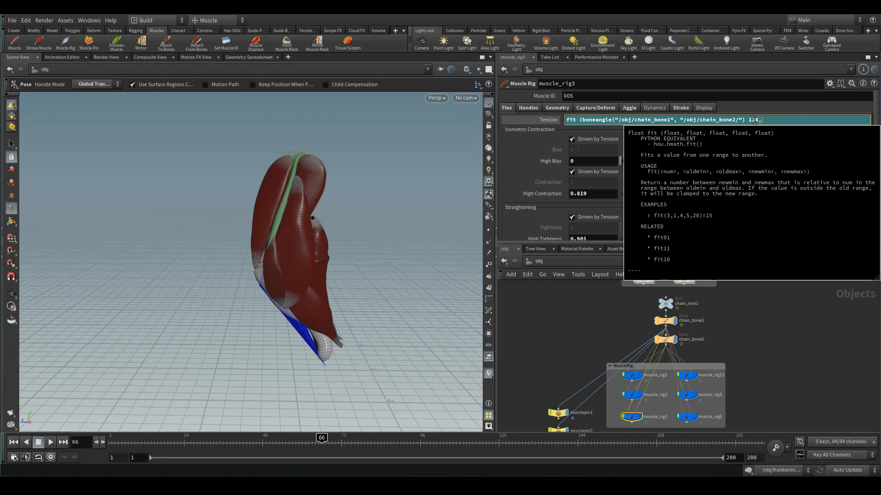
type("132")
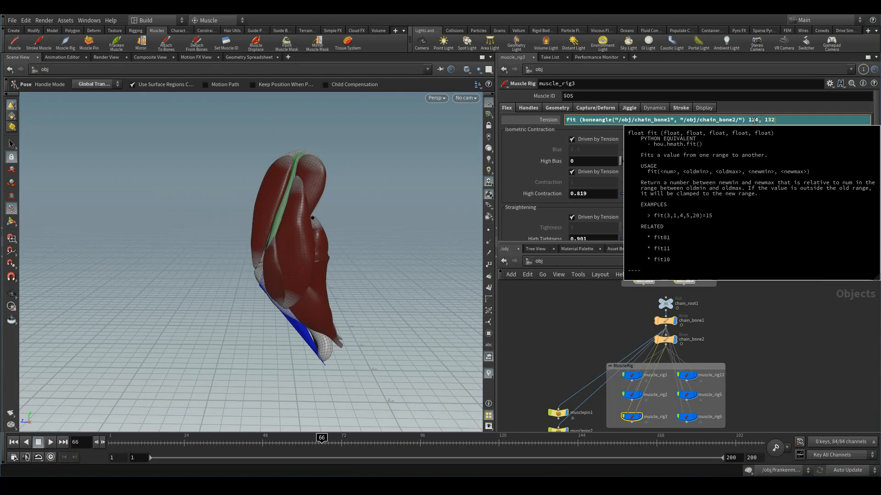
type(", 1,")
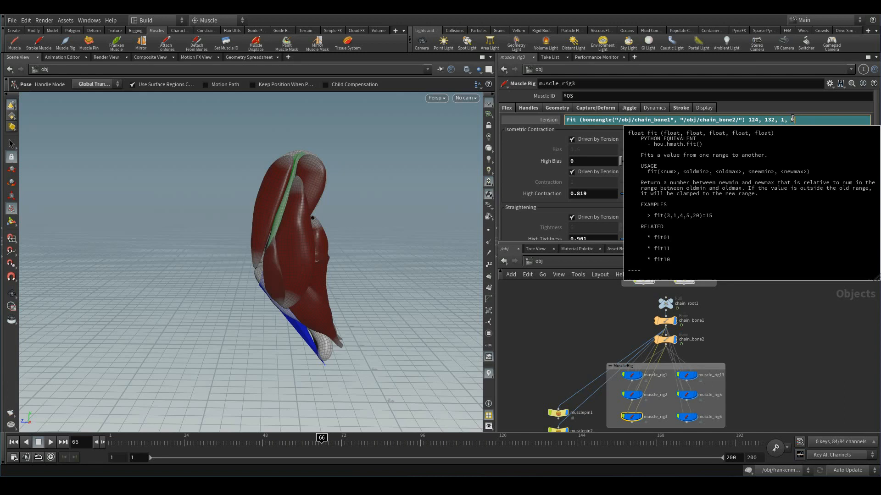
type("0)")
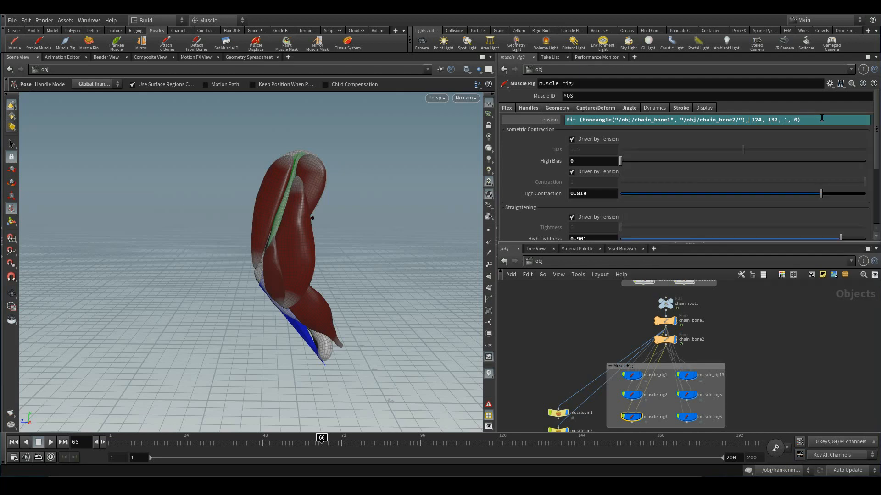
mouse_move(810, 129)
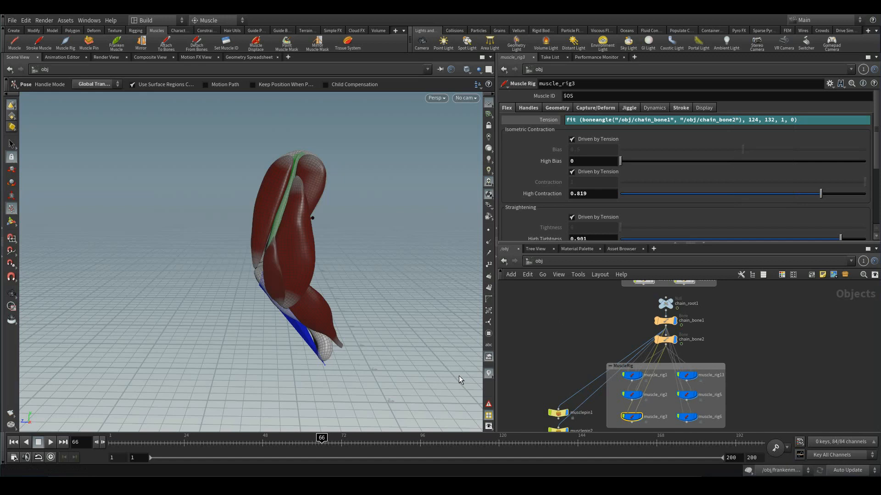
Step: Scrub from frame 1 toward frame 90 to check the triceps response to the expression
left_click(13, 442)
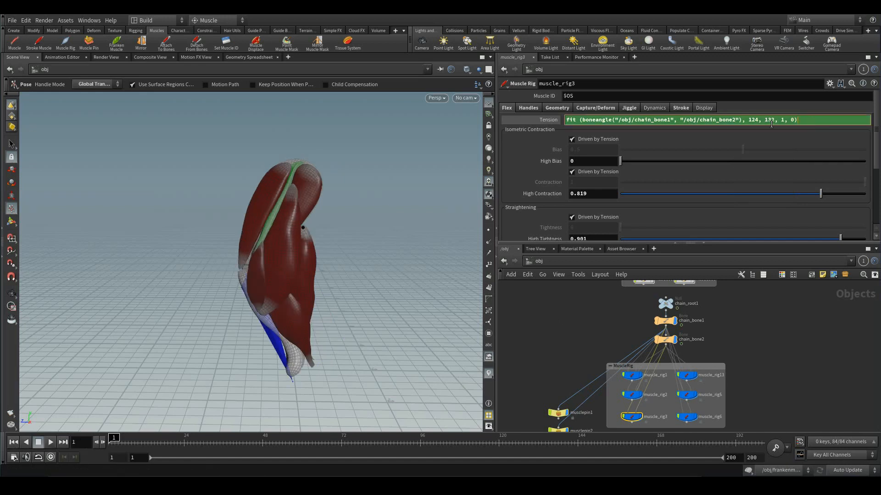
mouse_move(548, 119)
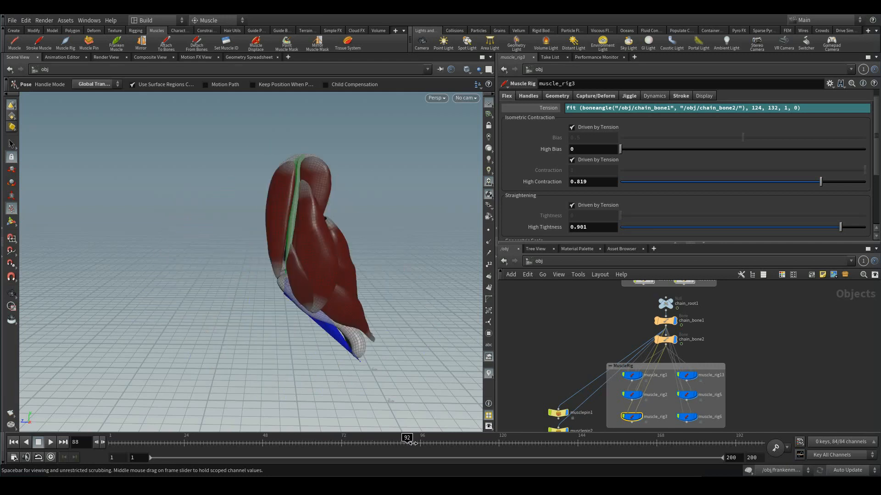
left_click(49, 442)
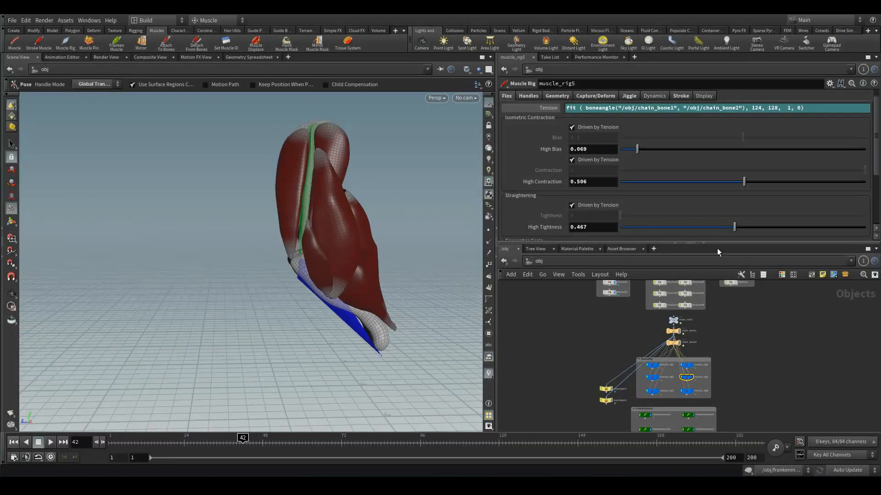
mouse_move(655, 393)
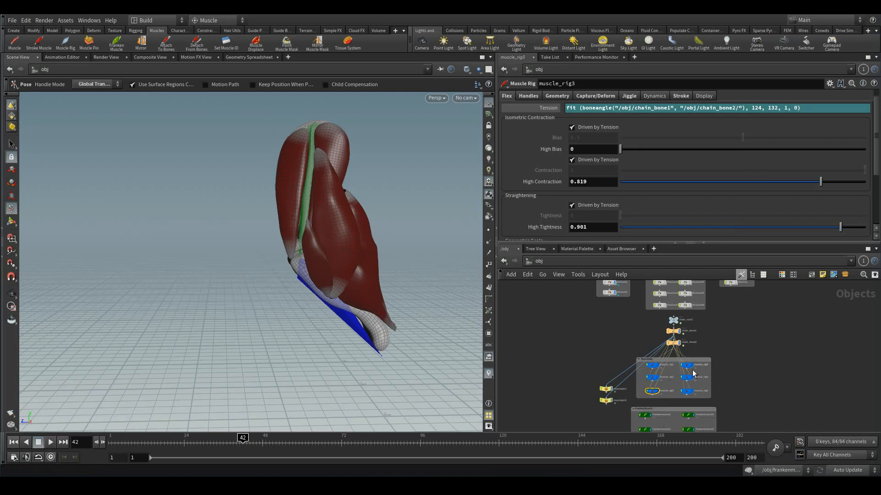
Step: With muscle_rig5 selected, play the animation to frame 199 and return to frame 1
left_click(688, 367)
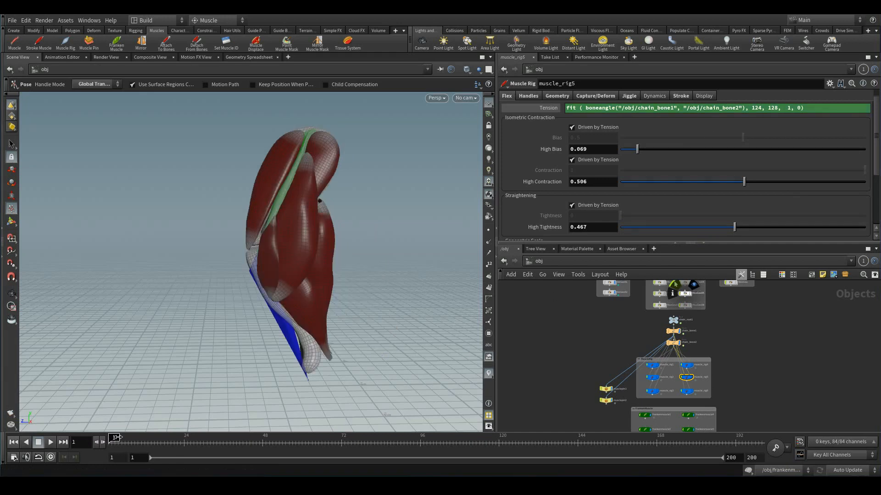
left_click(50, 442)
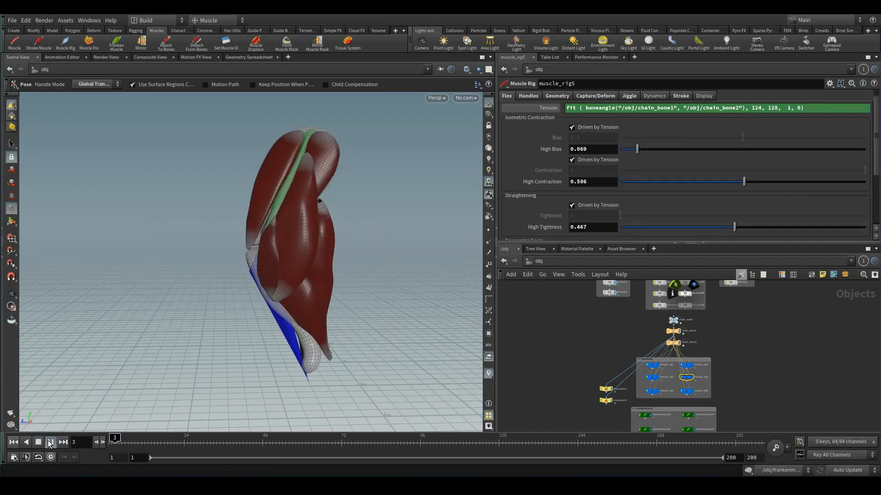
left_click(50, 442)
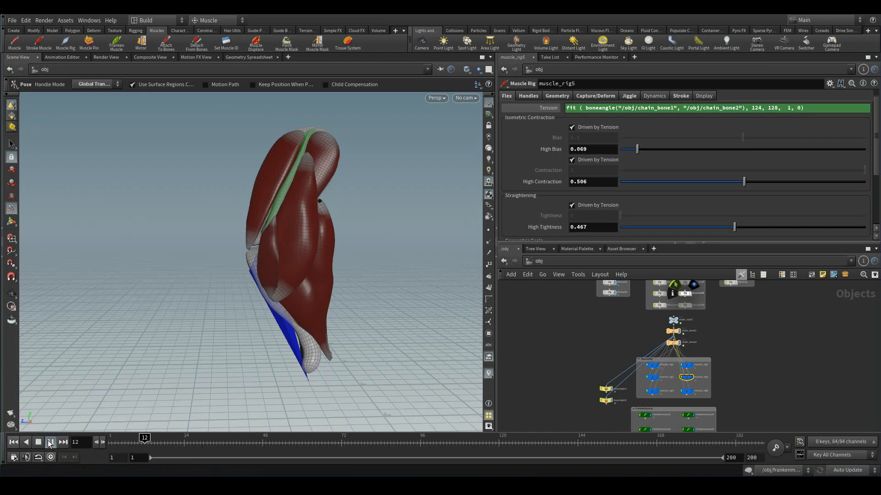
left_click(50, 442)
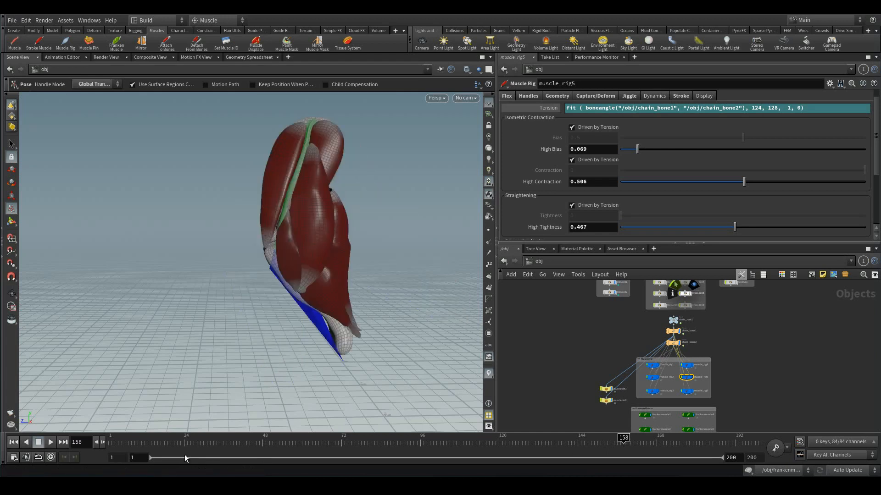
left_click(50, 442)
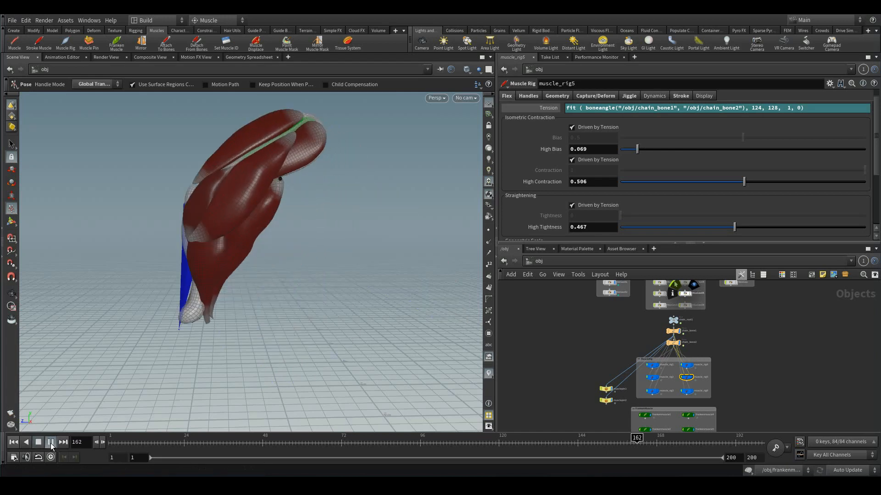
left_click(50, 442)
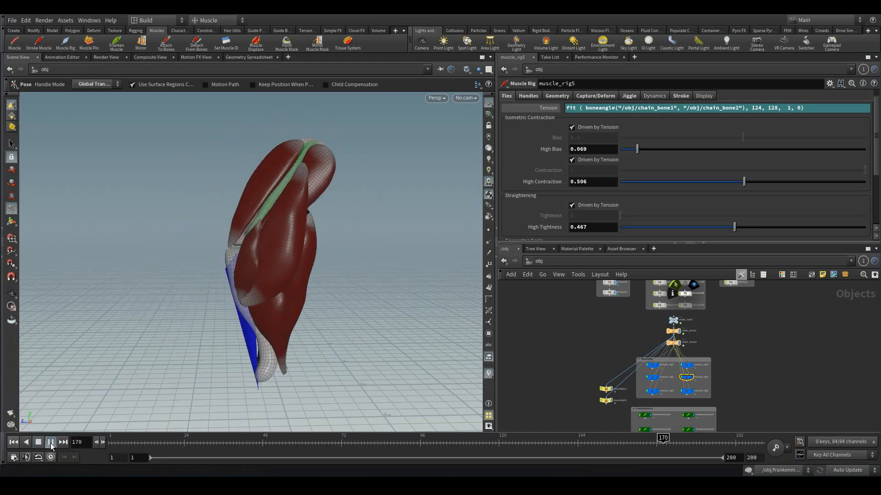
left_click(51, 443)
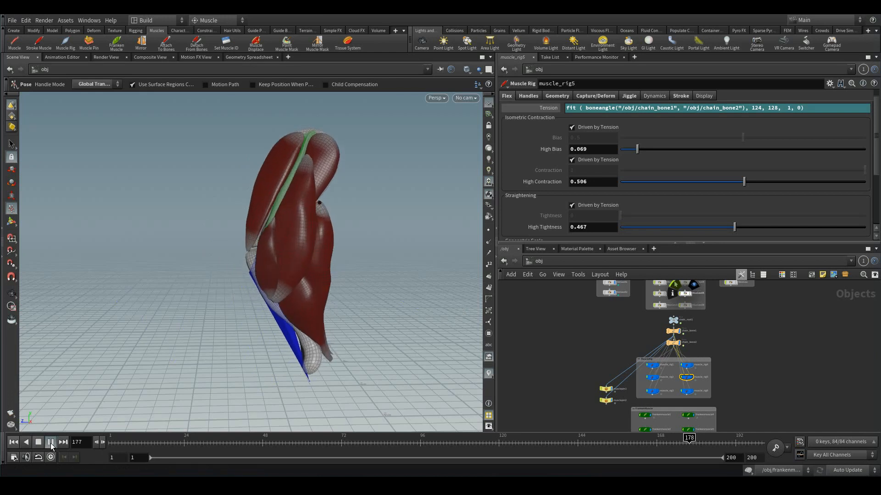
left_click(51, 443)
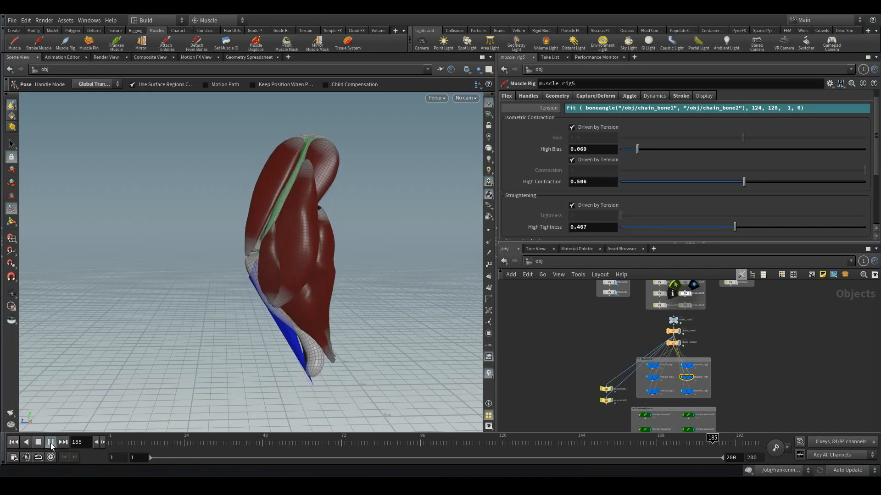
left_click(50, 442)
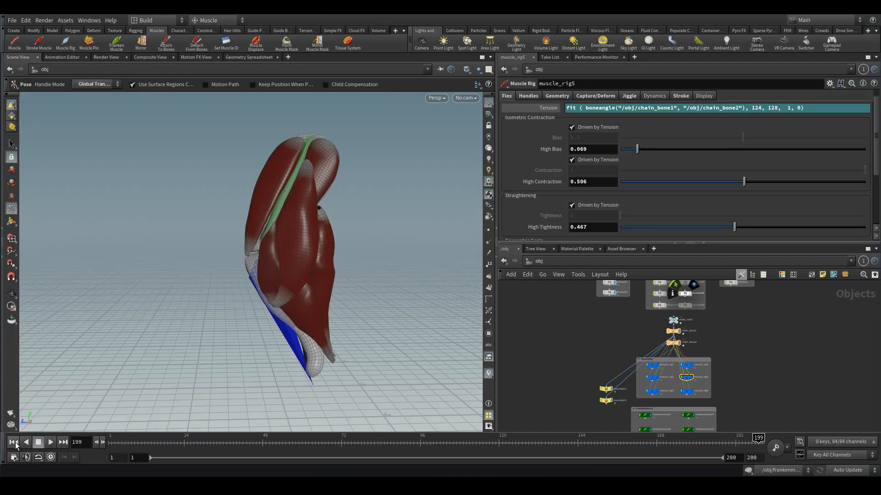
left_click(14, 442)
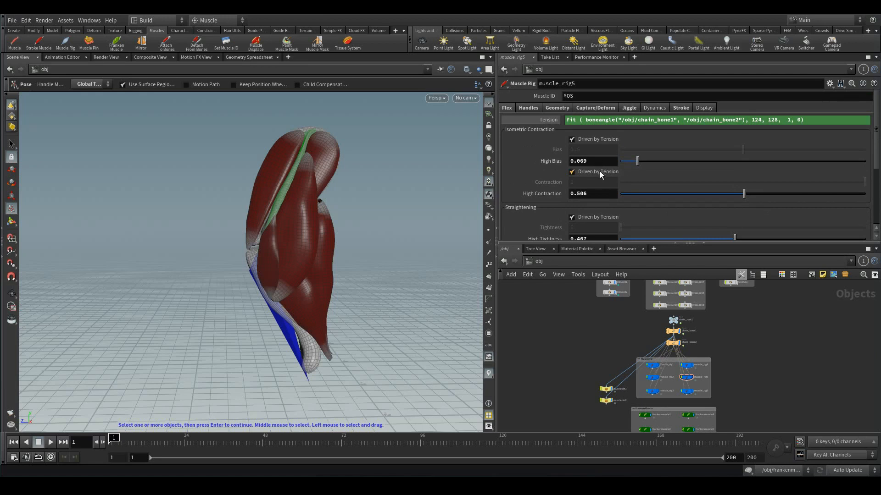
scroll("down", 3)
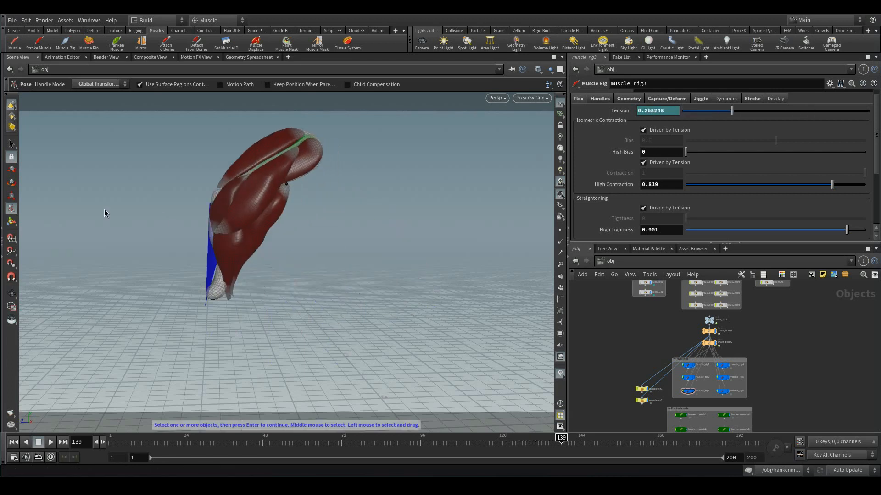
mouse_move(264, 237)
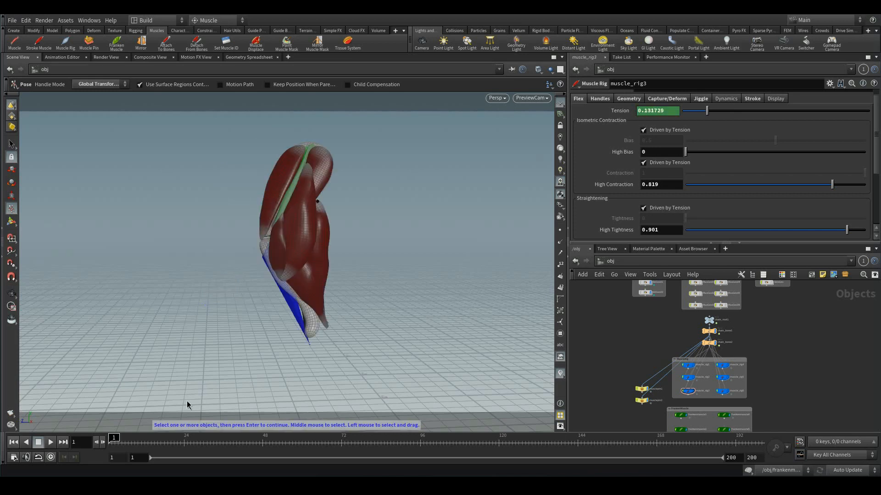
mouse_move(348, 274)
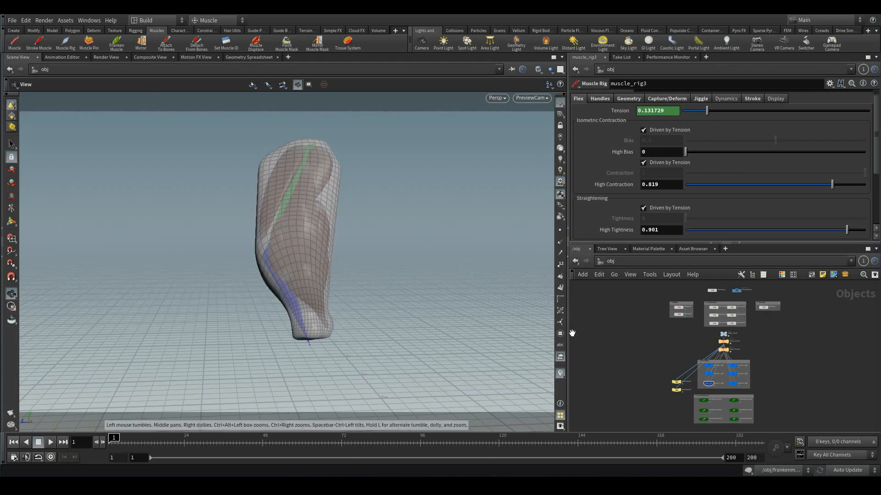
Step: Select chain_bone1 and chain_bone2 to show their keyed transform parameters
left_click(723, 349)
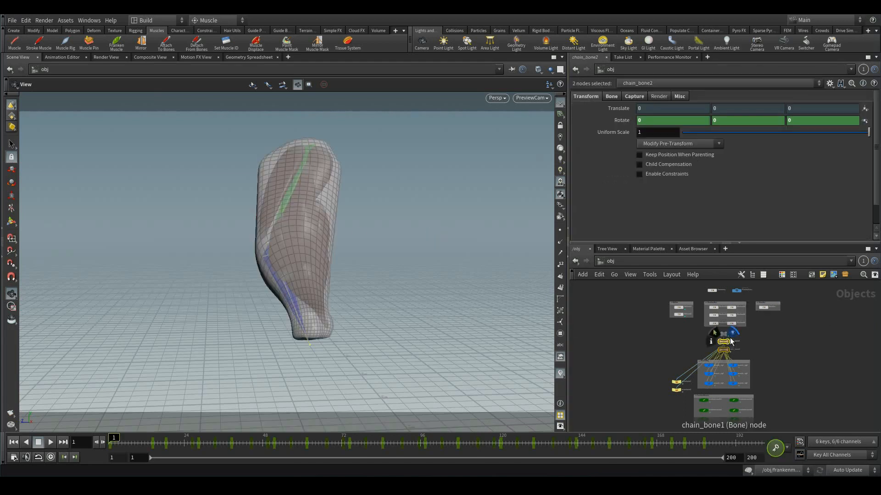